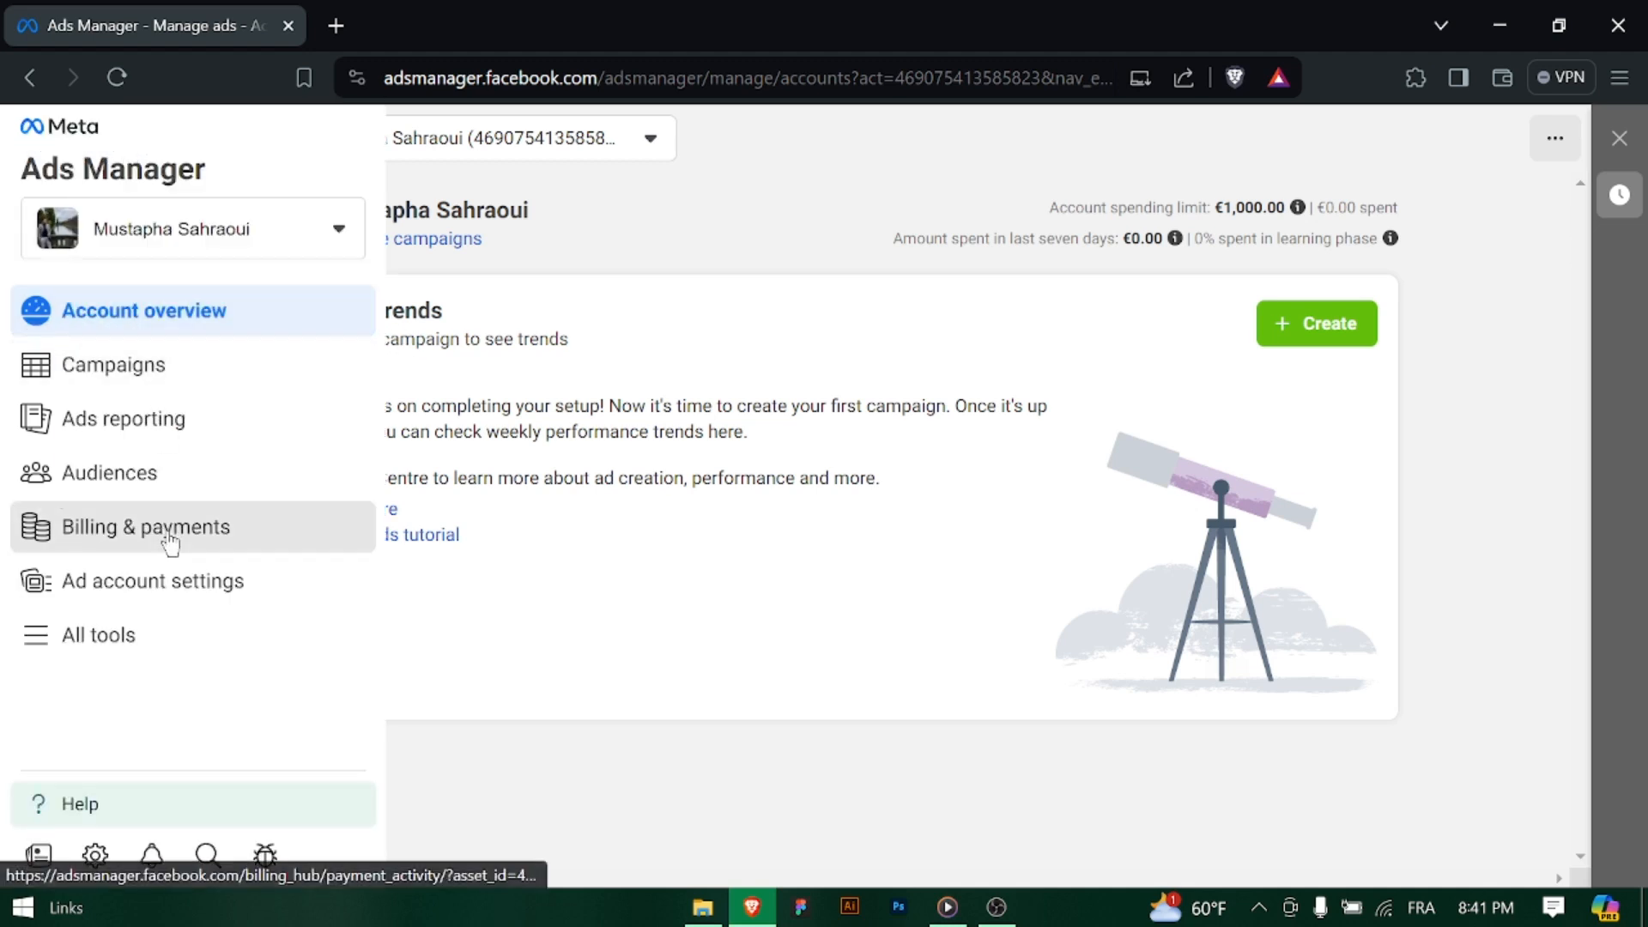
Open Billing & payments to view the ad account's empty payment activity history
{"action": "left_click", "coordinate": [145, 526]}
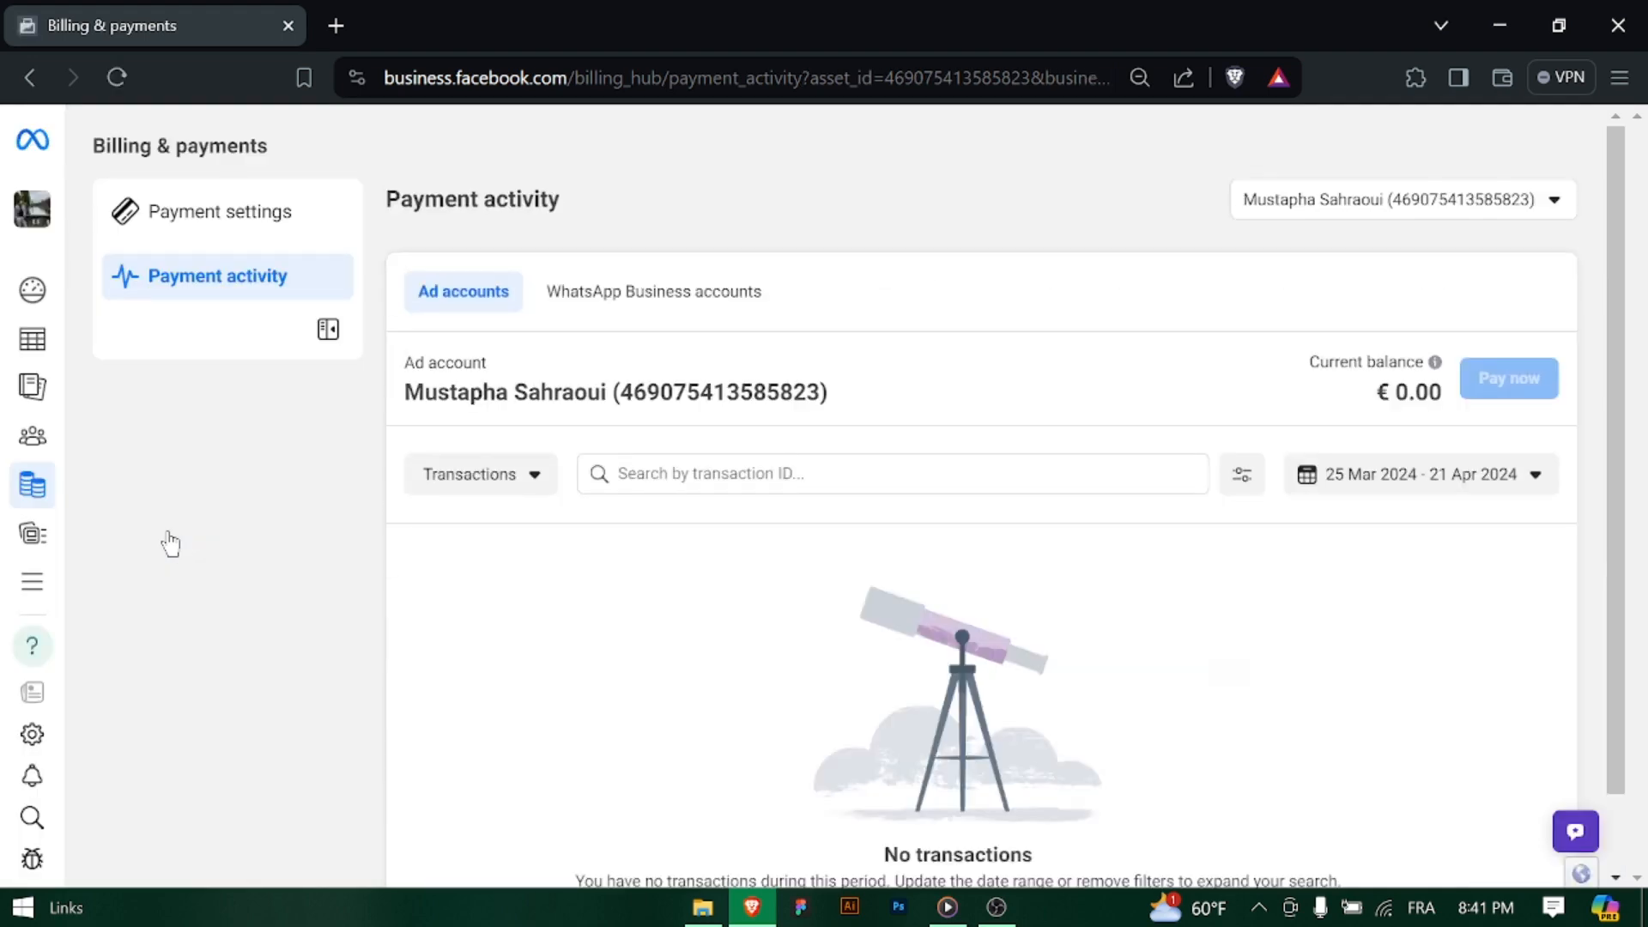
{"action": "mouse_move", "coordinate": [683, 549]}
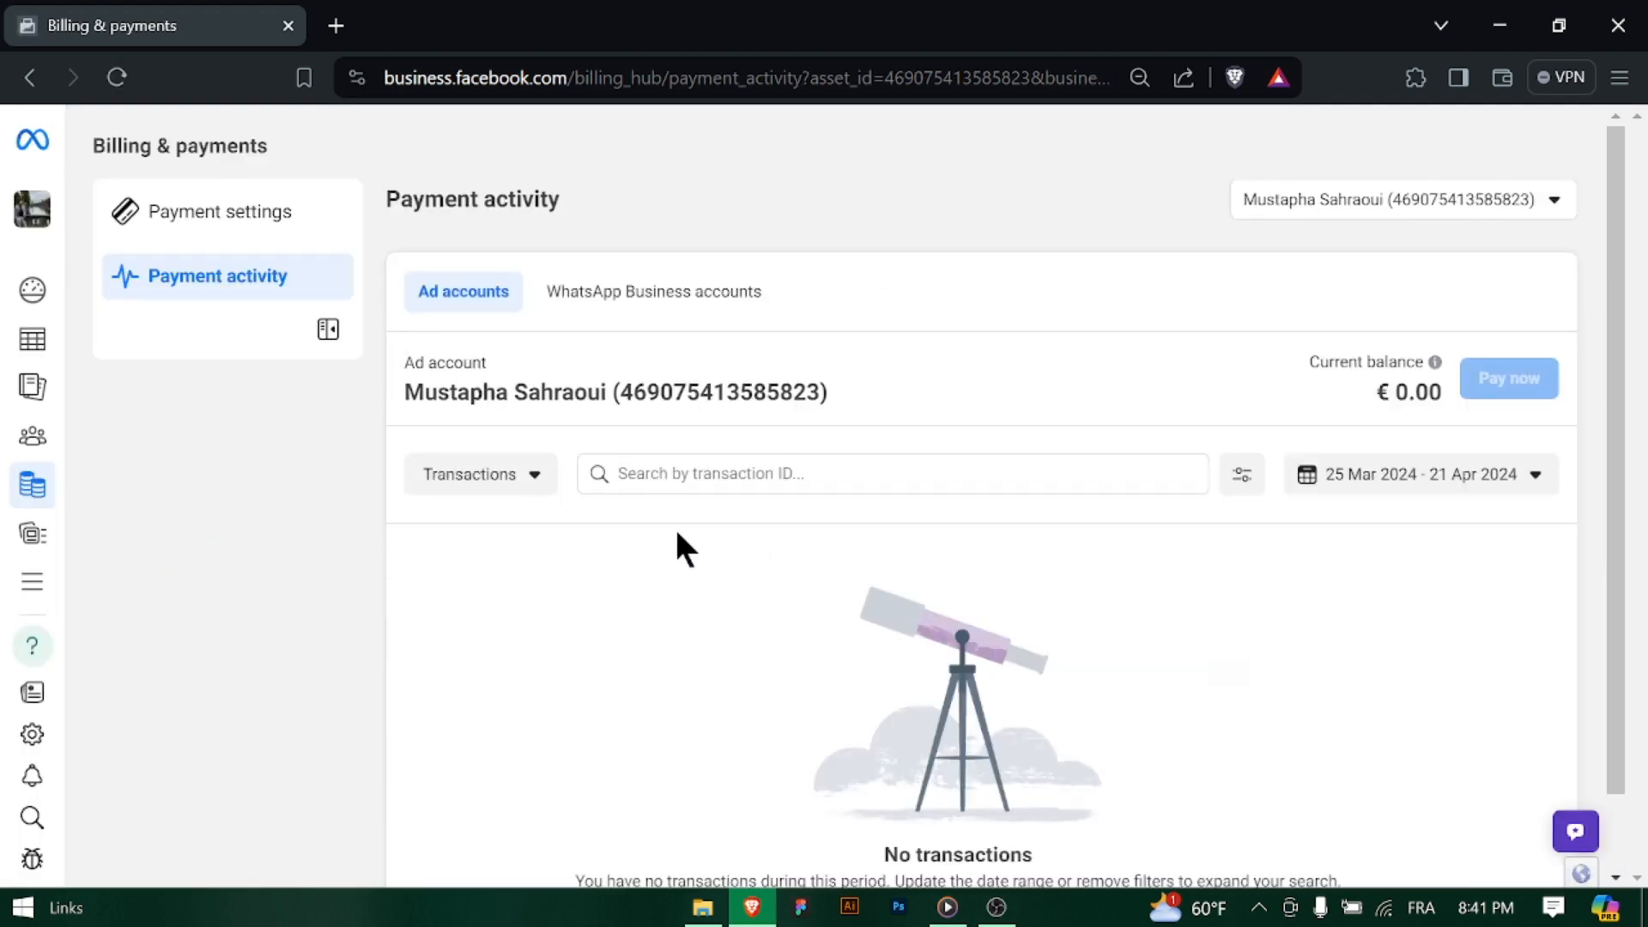
{"action": "scroll", "scroll_direction": "down", "scroll_amount": 3}
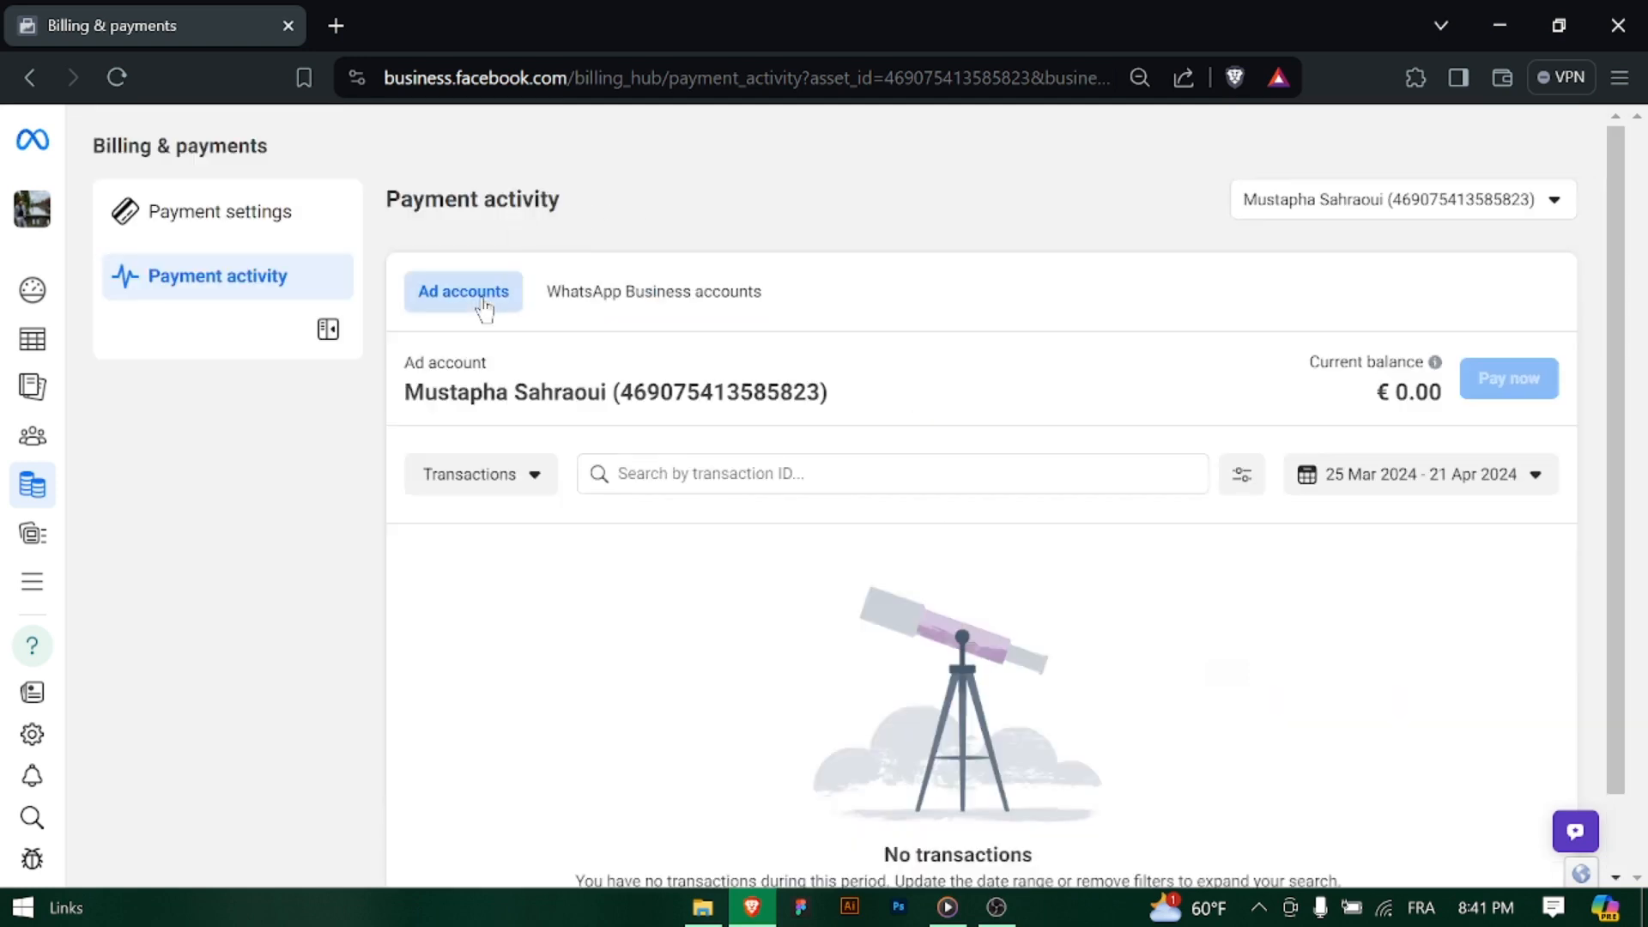
Review payment settings: zero balance, default Visa with automatic billing, €1,000 spending limit
{"action": "left_click", "coordinate": [220, 212]}
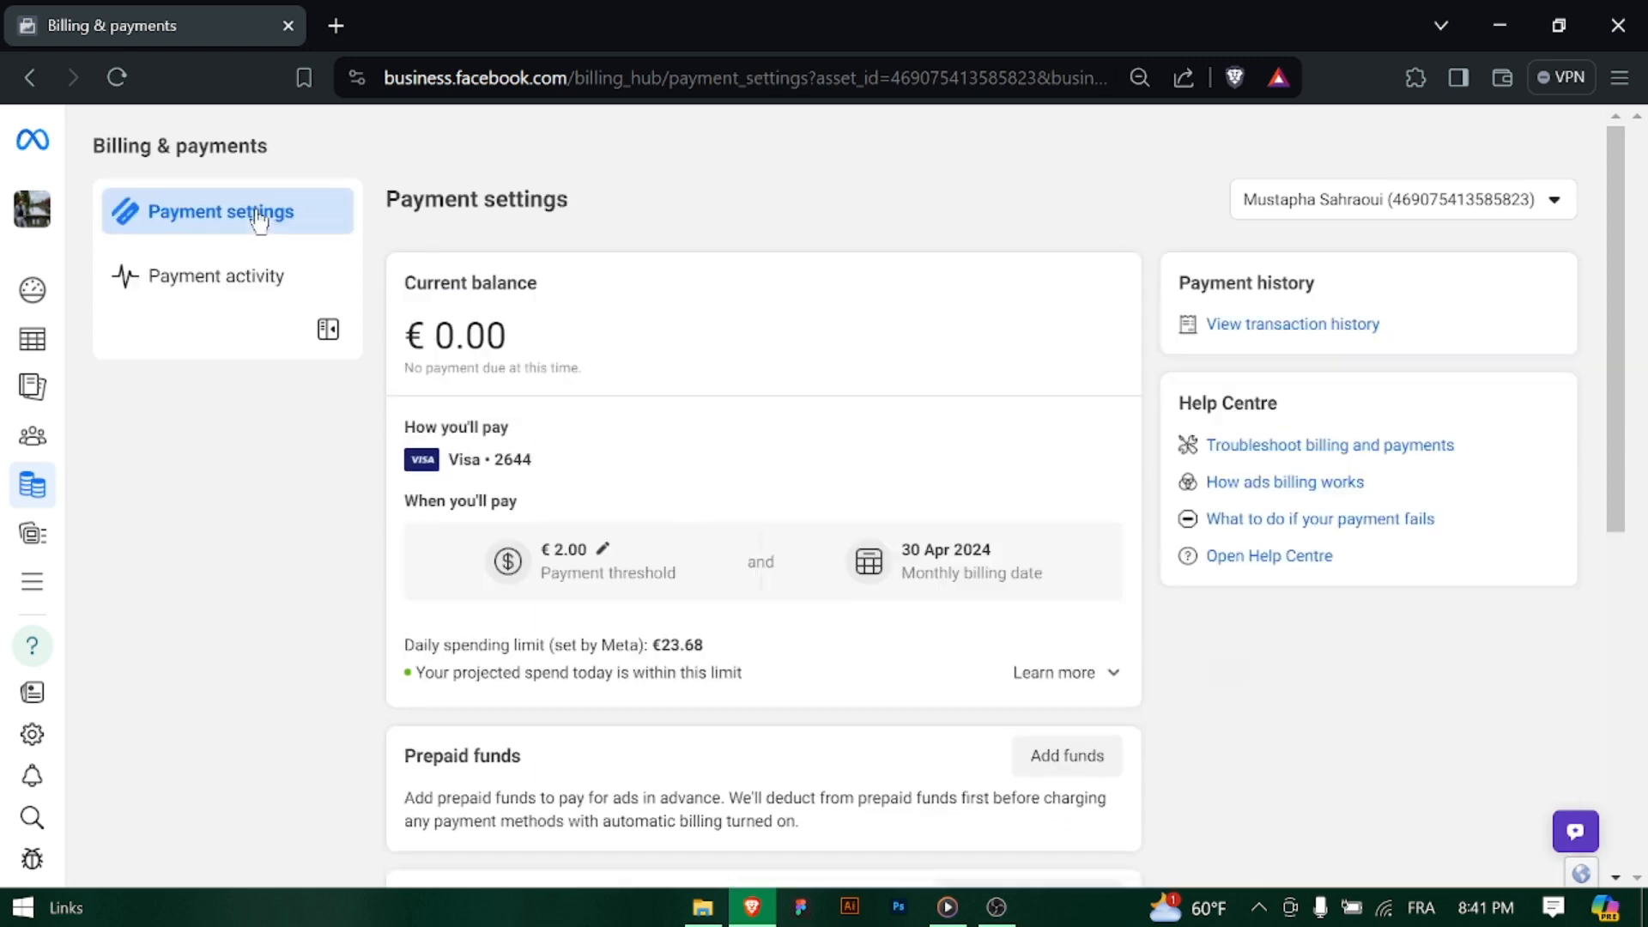
{"action": "scroll", "scroll_direction": "down", "scroll_amount": 3}
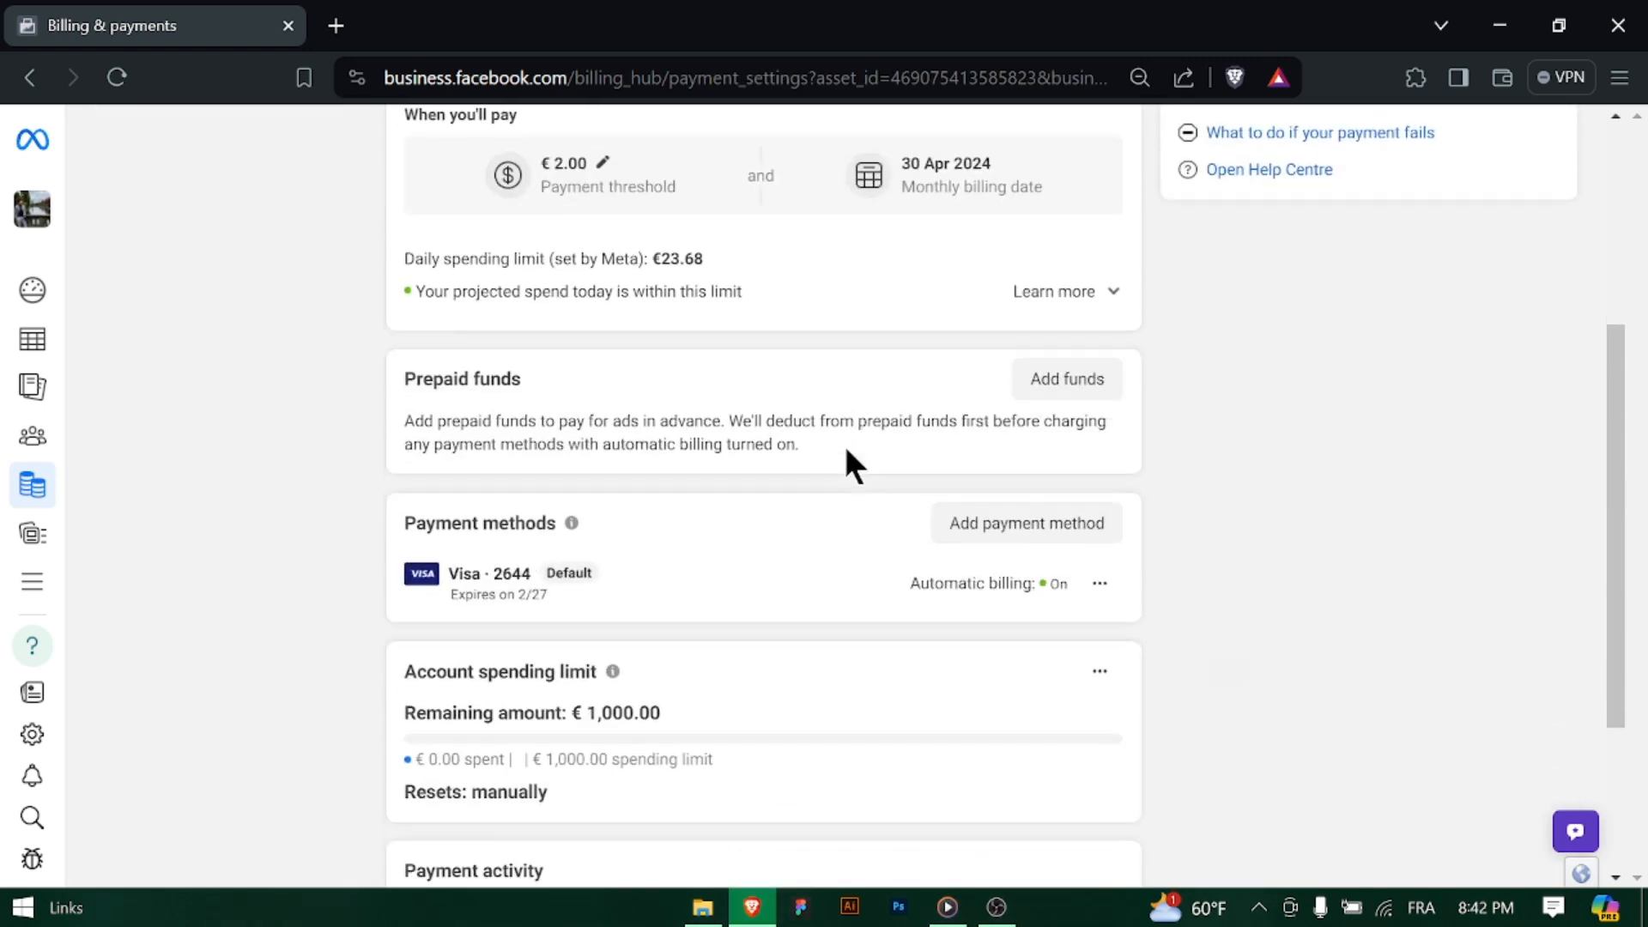
{"action": "scroll", "scroll_direction": "down", "scroll_amount": 3}
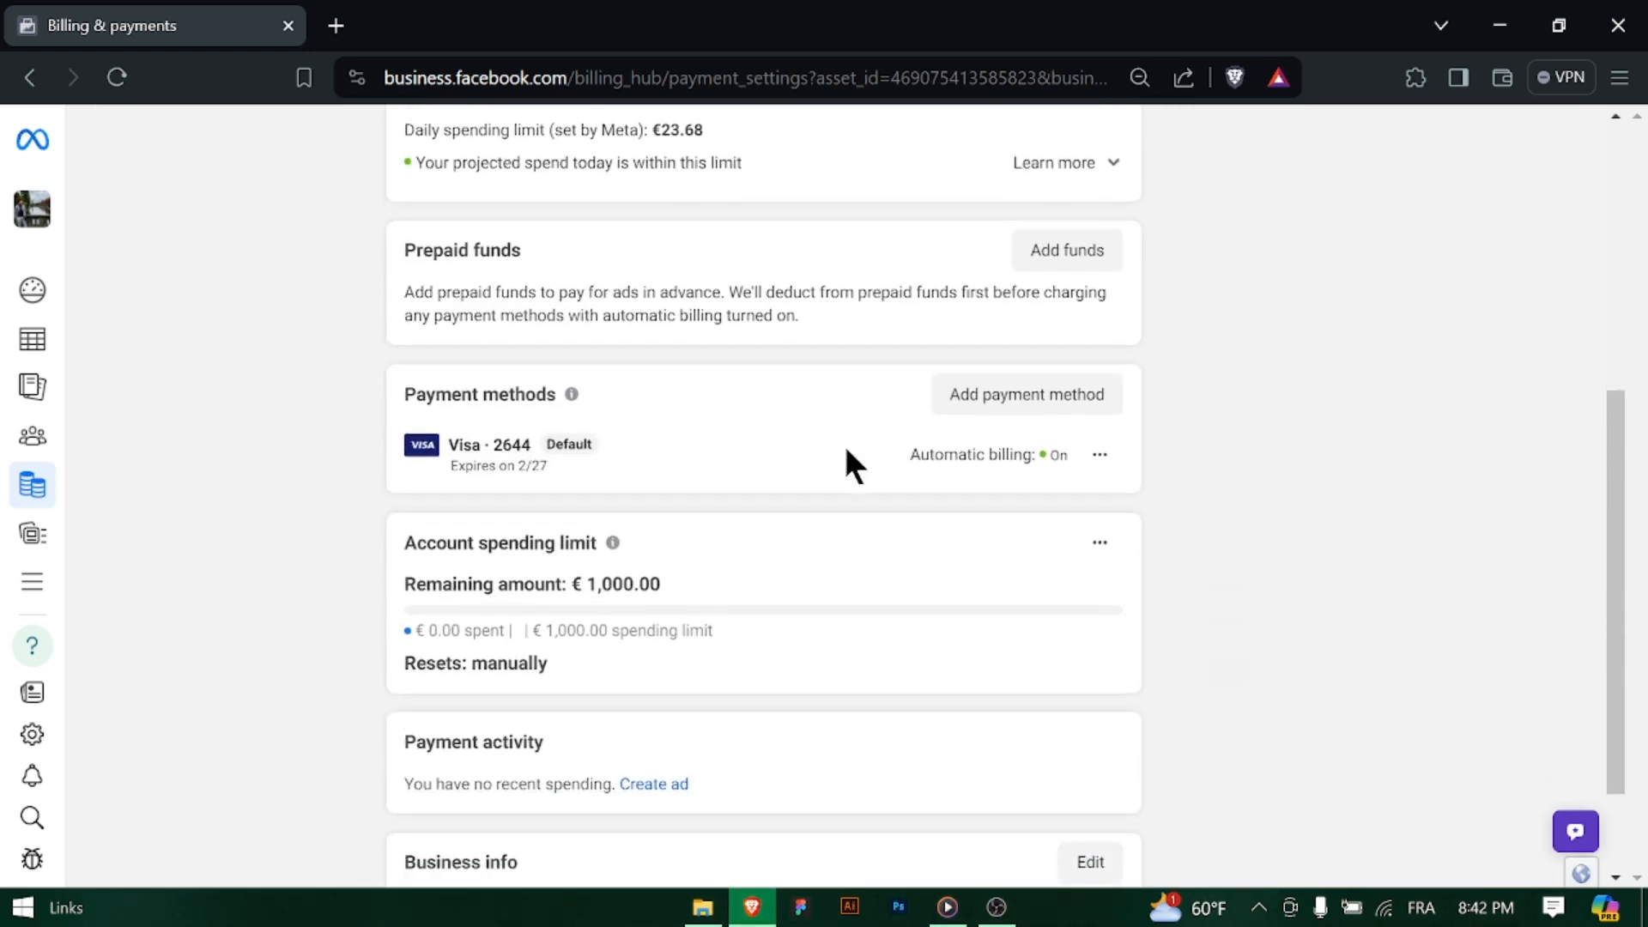
{"action": "scroll", "scroll_direction": "down", "scroll_amount": 3}
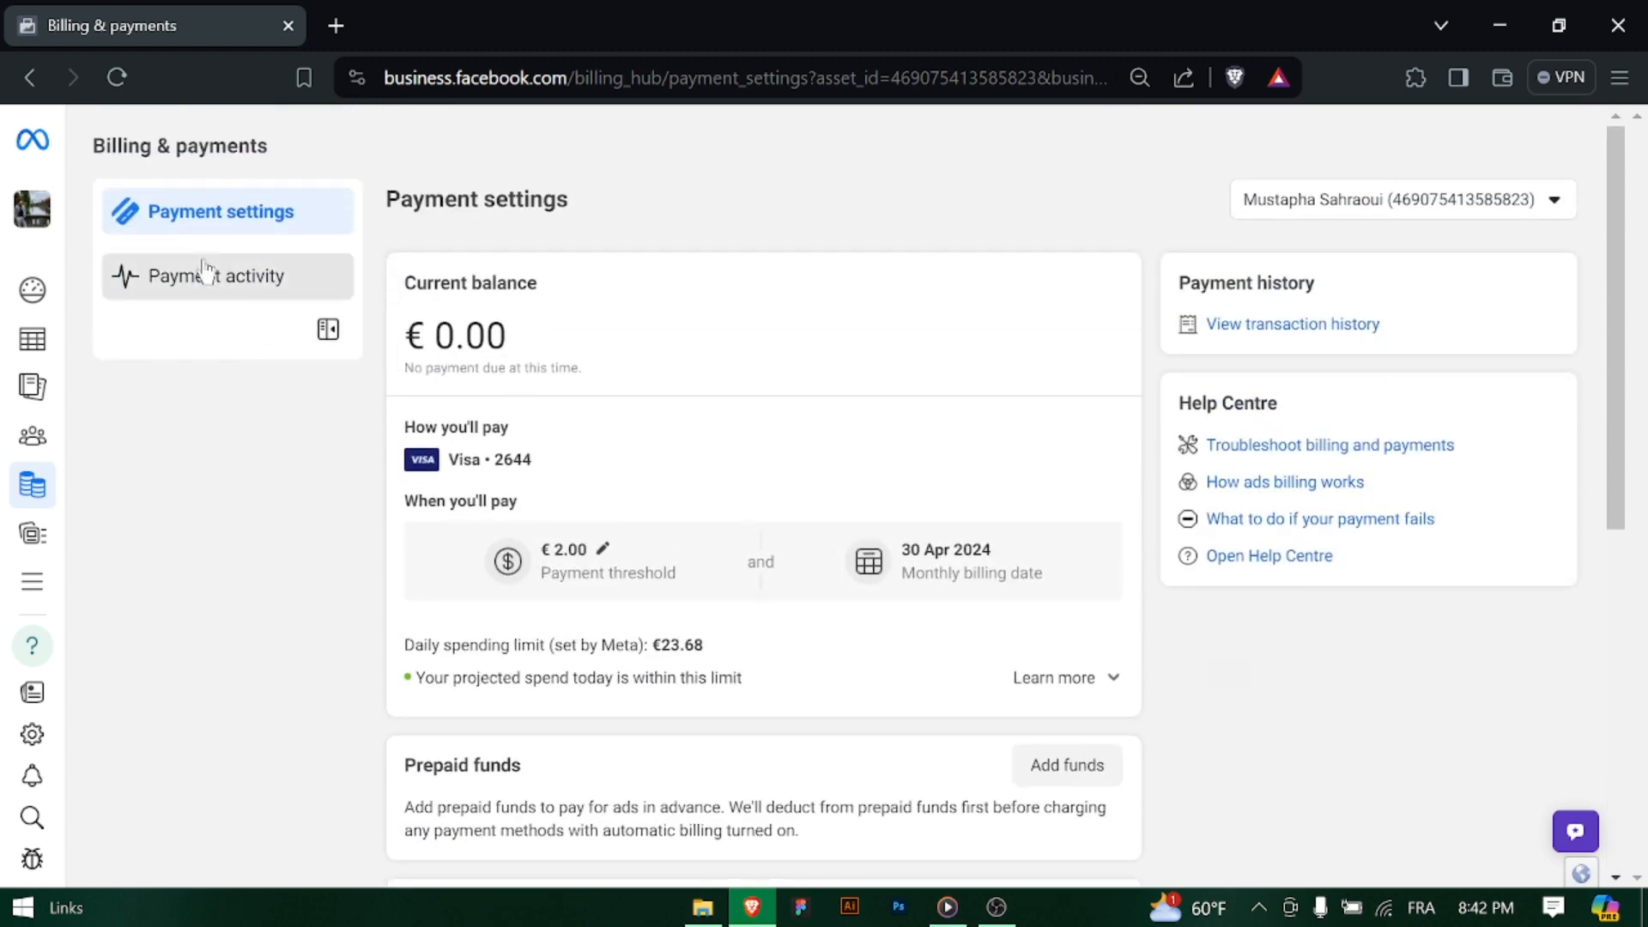
Return to Payment activity, showing a €0.00 balance and no transactions
{"action": "left_click", "coordinate": [216, 275]}
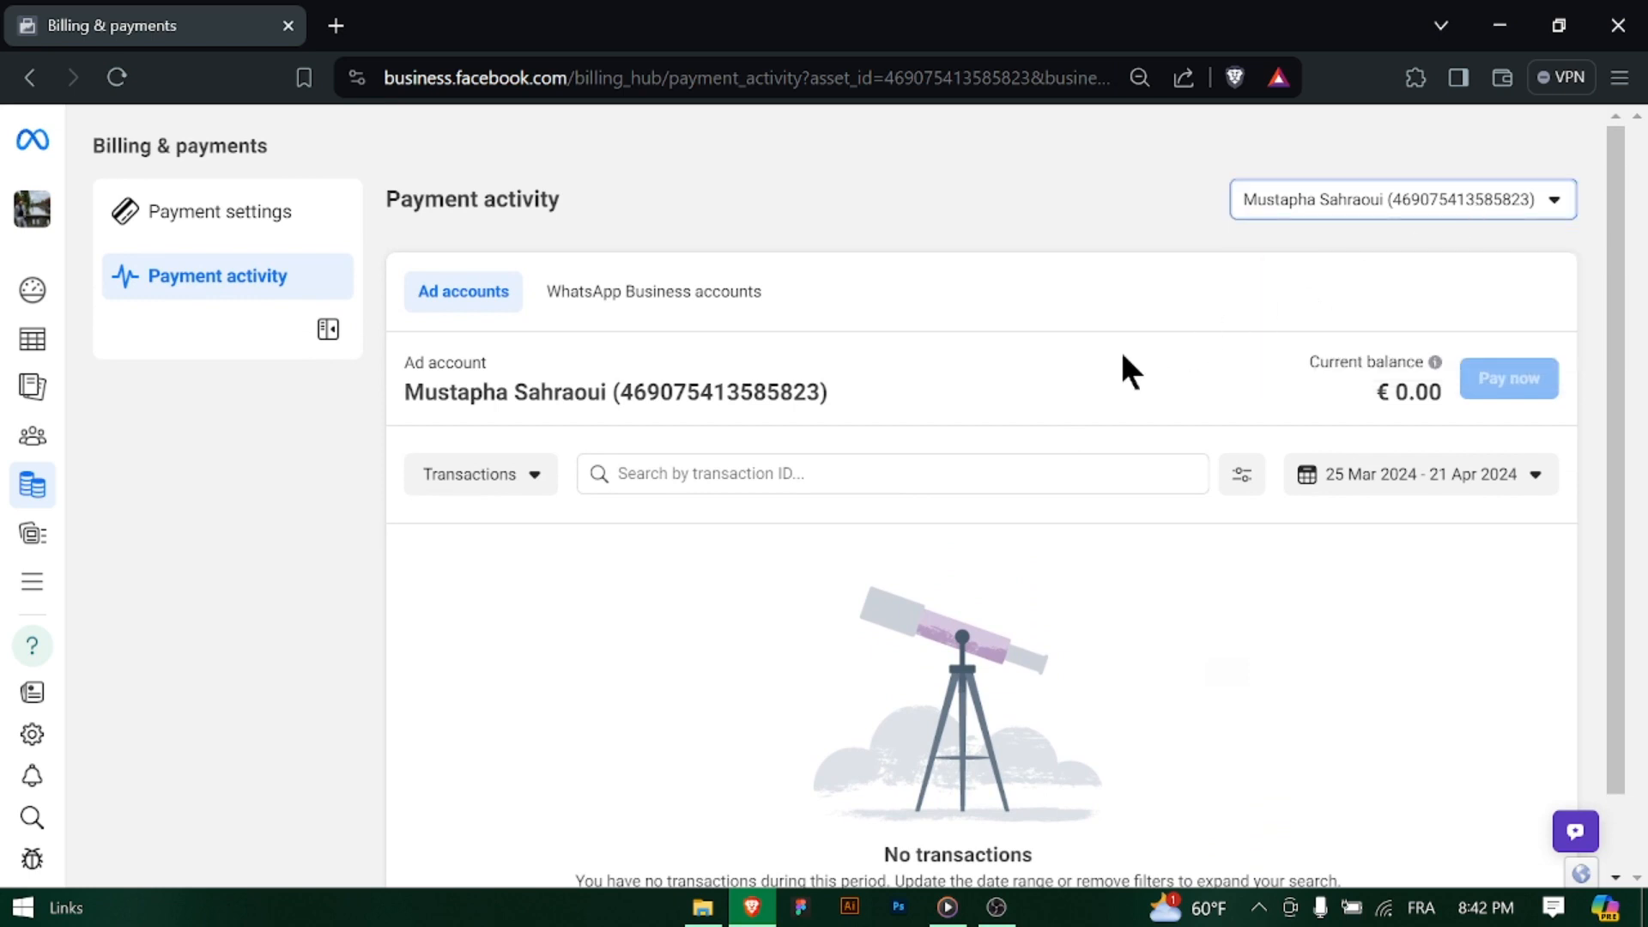
{"action": "mouse_move", "coordinate": [1021, 677]}
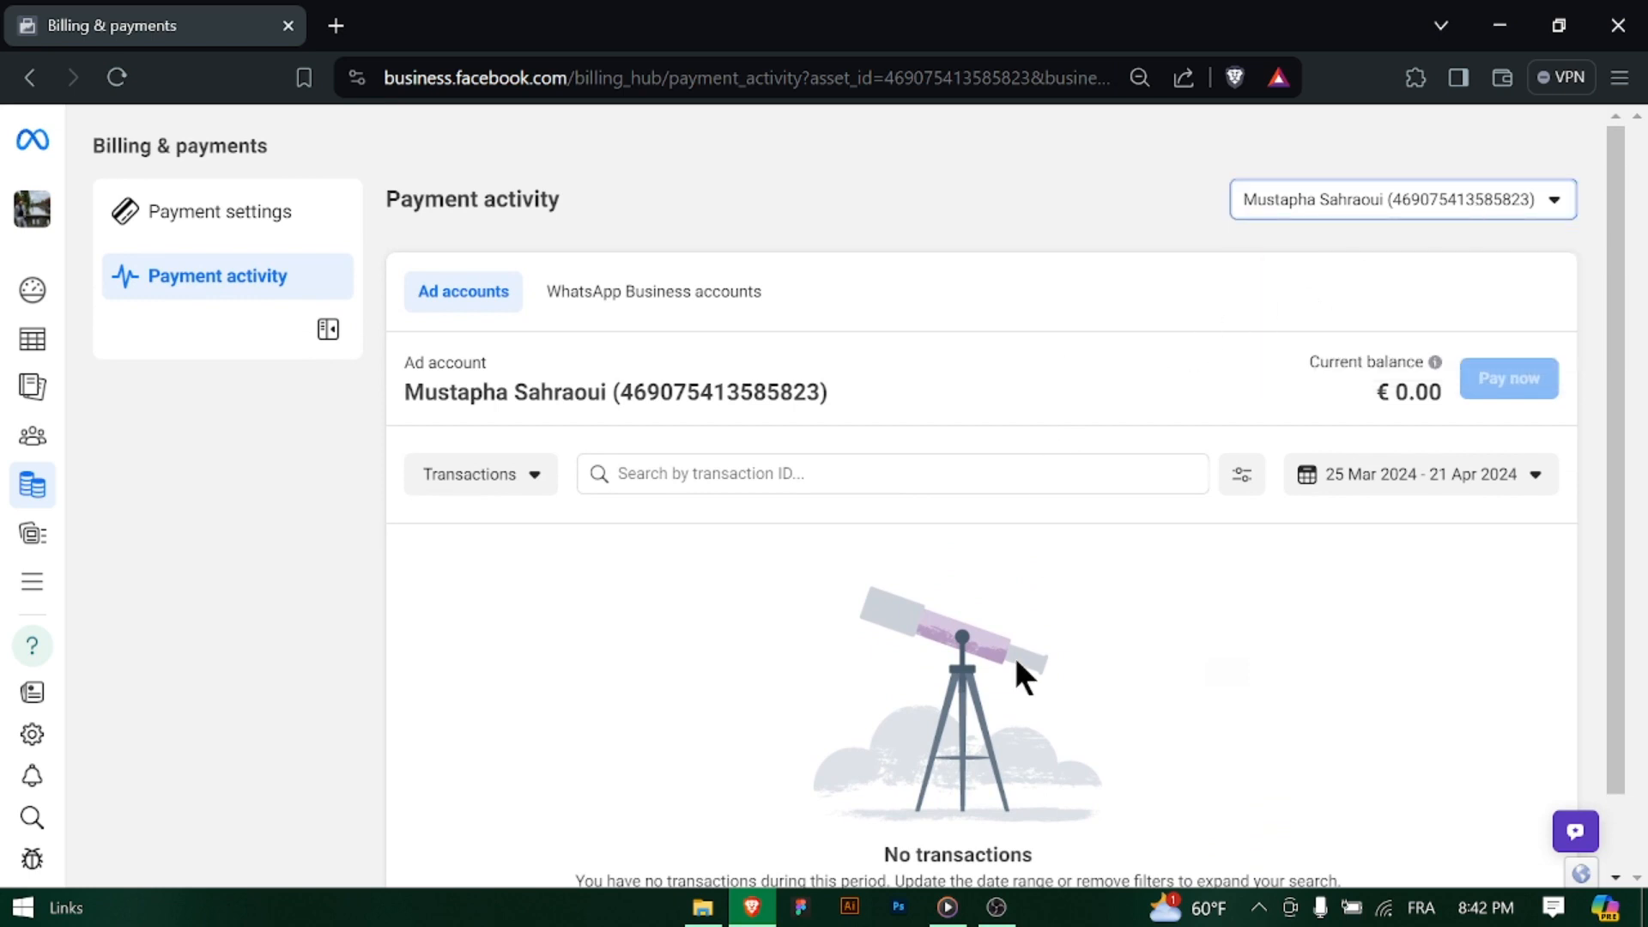